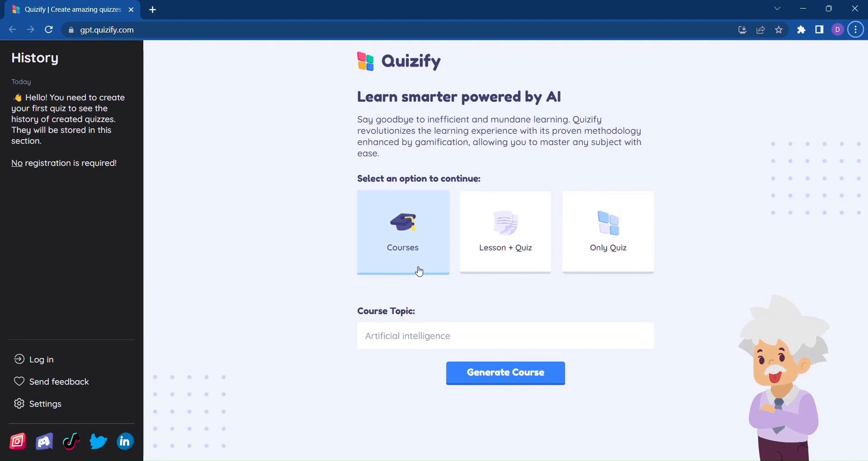
{"action": "mouse_move", "coordinate": [624, 263]}
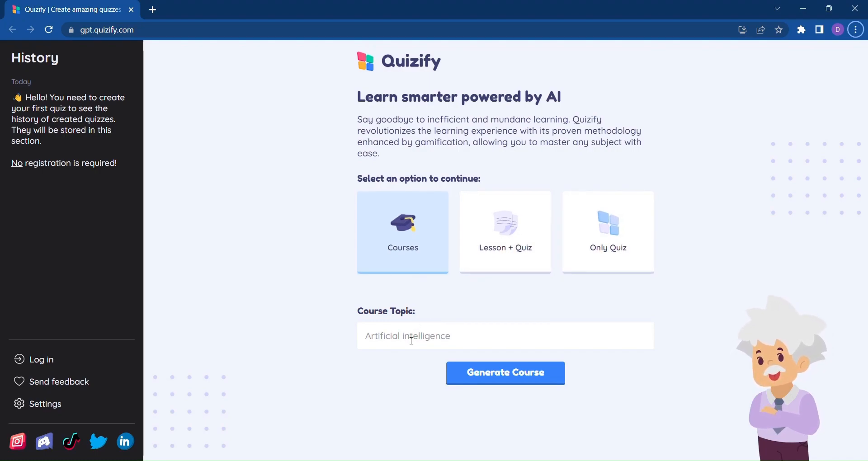
Enter 'Data Science' as the course topic
{"action": "type", "text": "Data Science"}
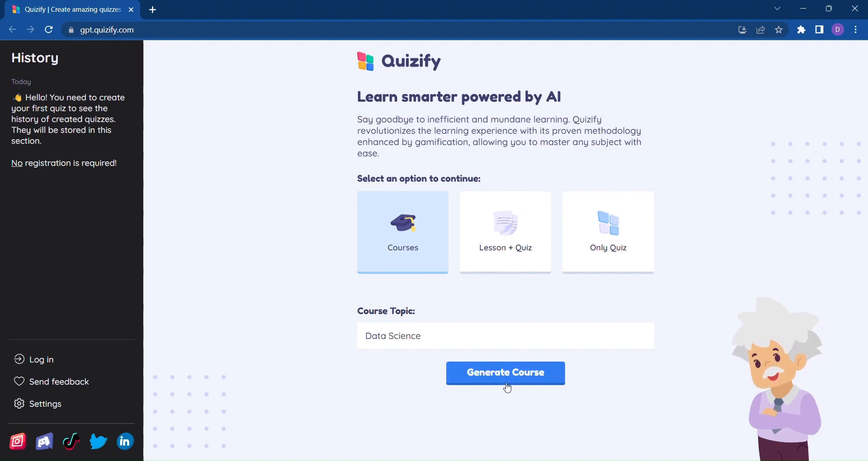
Generate the Data Science course outline and scroll through it
{"action": "left_click", "coordinate": [504, 373]}
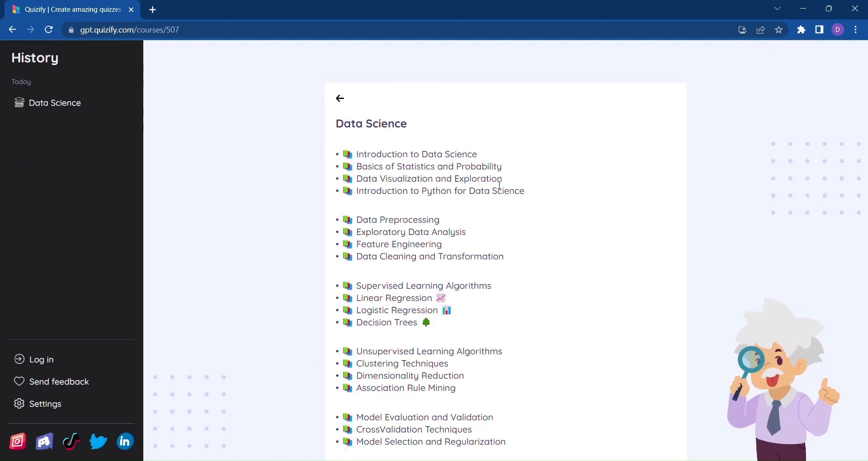
{"action": "scroll", "scroll_direction": "down", "scroll_amount": 3}
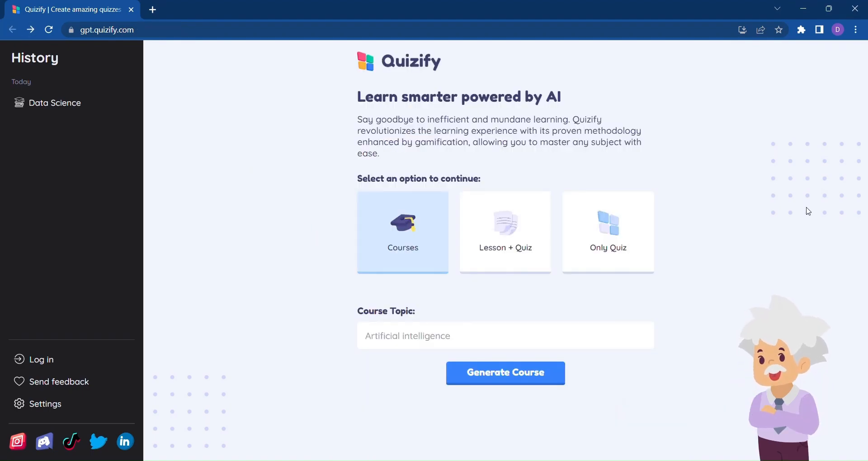
Generate a Lesson + Quiz on digital marketing fundamentals for high school students
{"action": "left_click", "coordinate": [504, 232]}
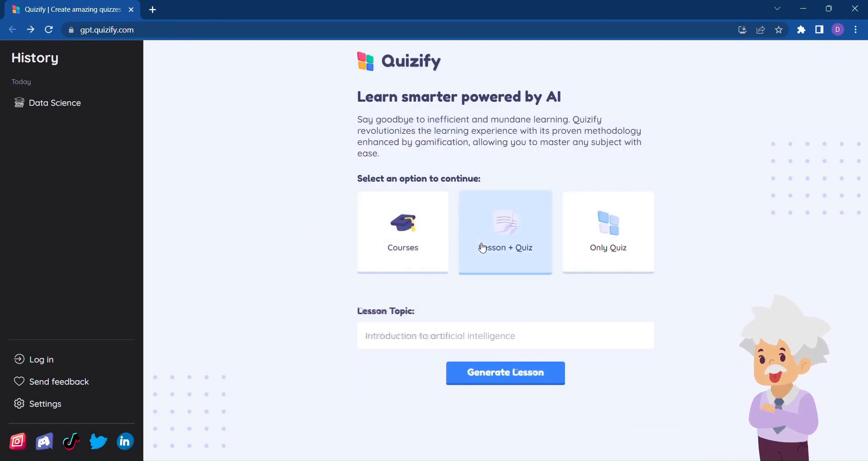
{"action": "left_click", "coordinate": [505, 231]}
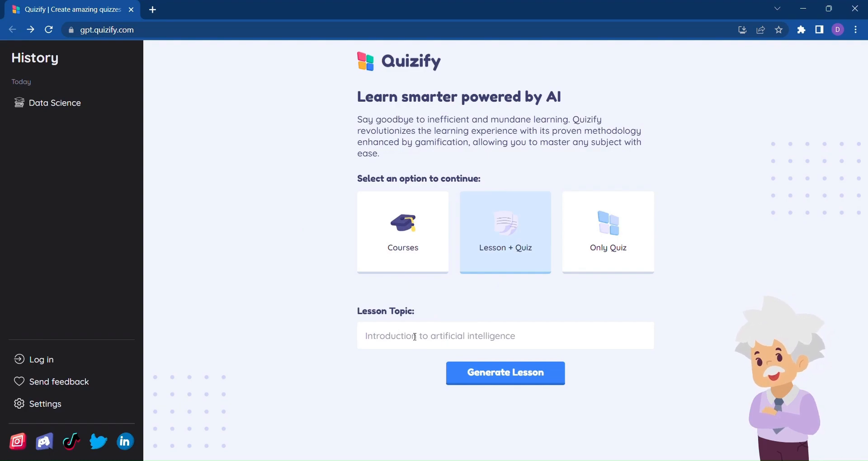
{"action": "left_click", "coordinate": [505, 372]}
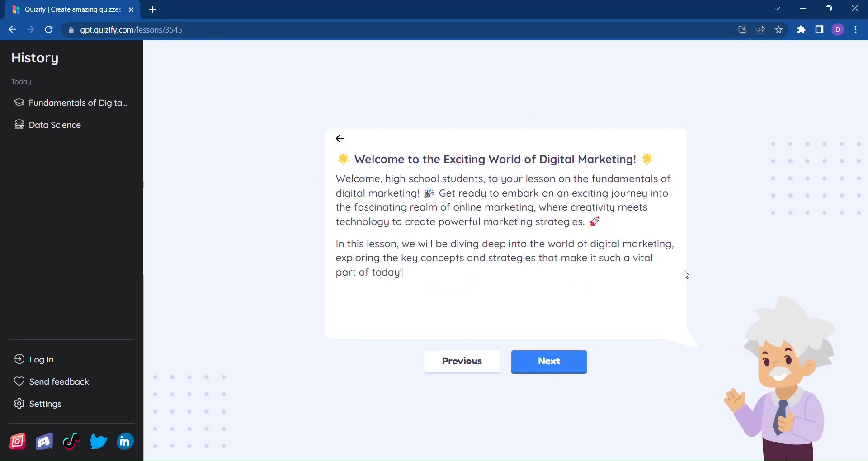
Page through the four lesson sections and start the quiz
{"action": "left_click", "coordinate": [548, 361]}
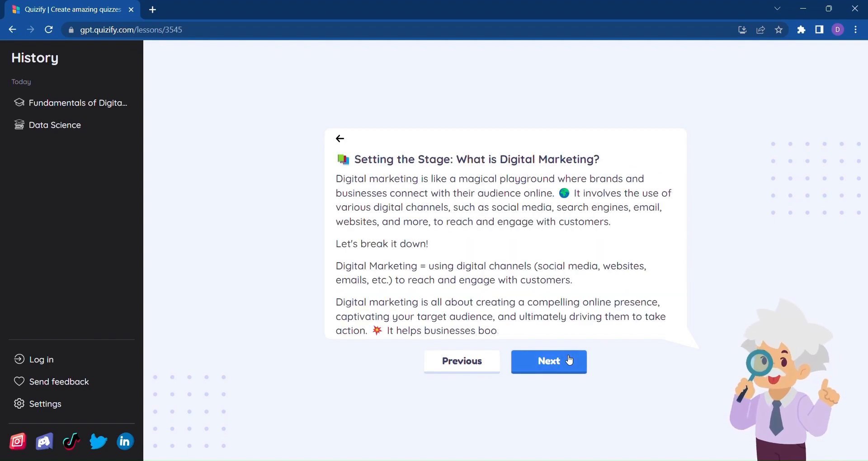
{"action": "left_click", "coordinate": [548, 362]}
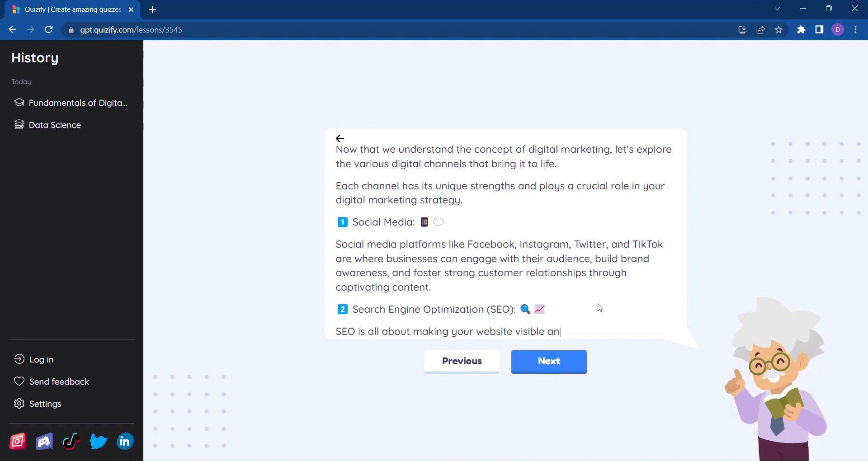
{"action": "left_click", "coordinate": [548, 362]}
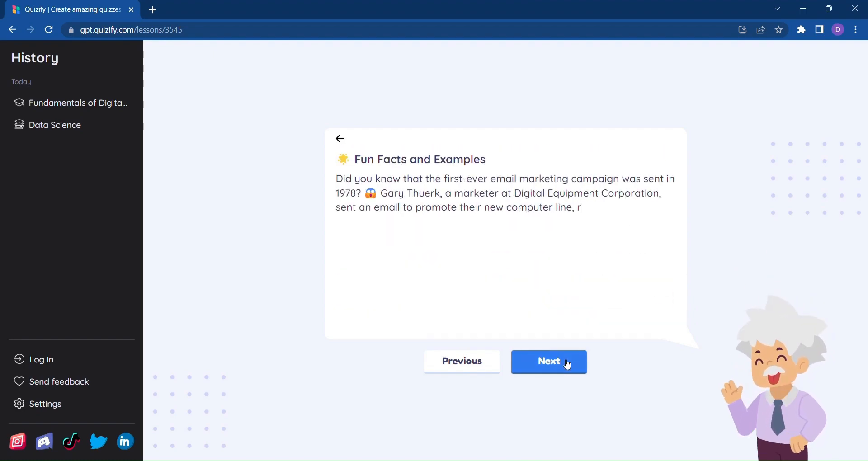
{"action": "left_click", "coordinate": [548, 362]}
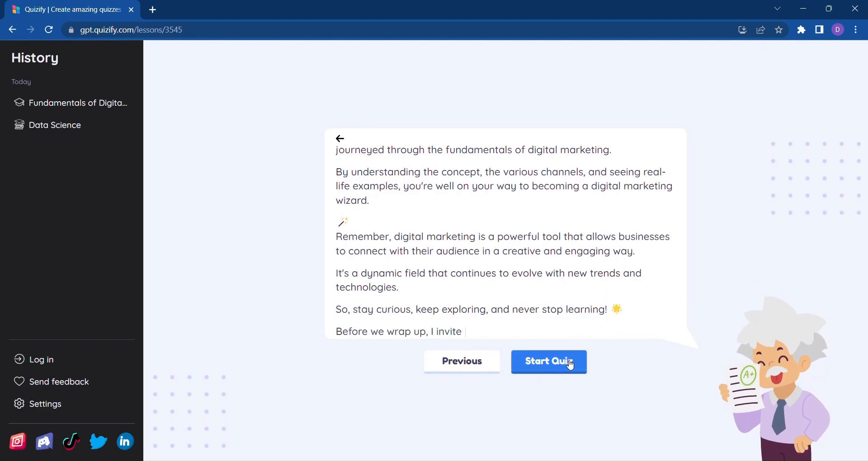
{"action": "left_click", "coordinate": [548, 362]}
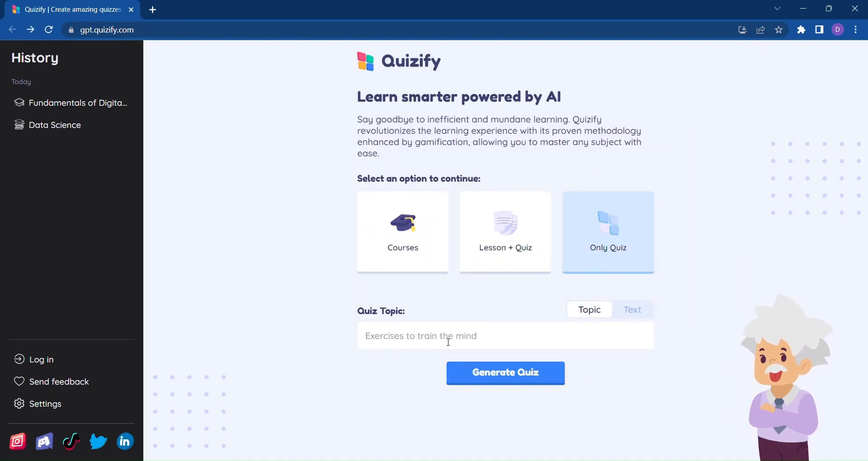
Generate the social media marketing quiz
{"action": "left_click", "coordinate": [505, 372]}
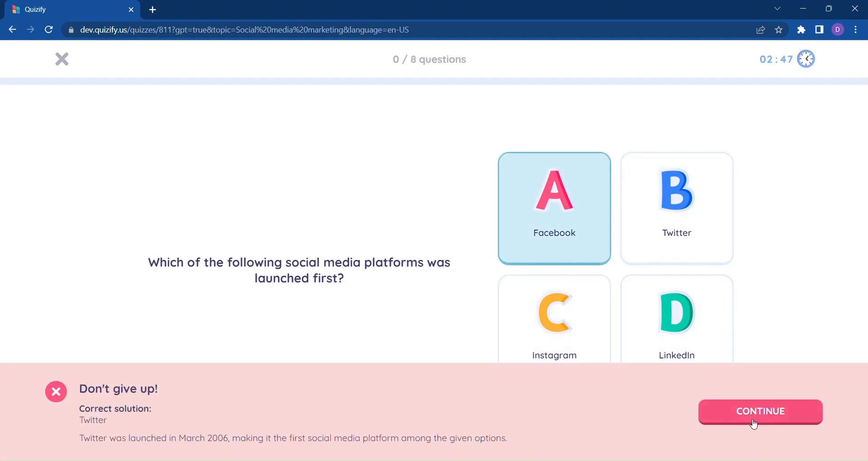
Continue through the quiz questions, answering Twitter on the final question
{"action": "left_click", "coordinate": [760, 411]}
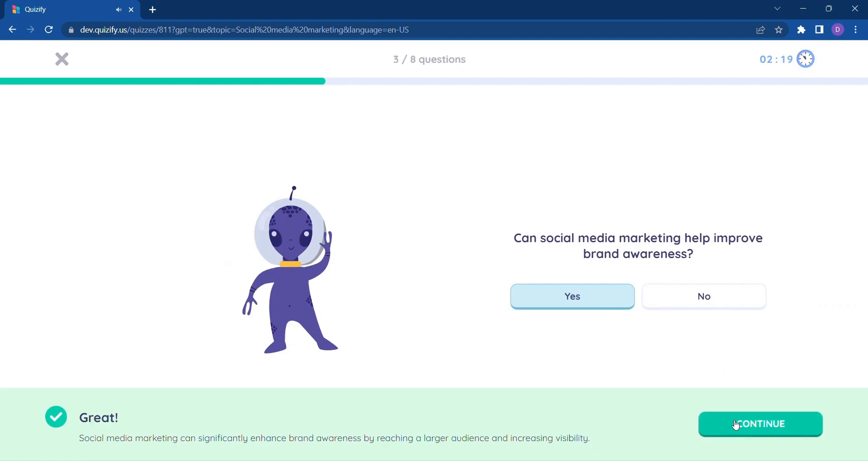
{"action": "left_click", "coordinate": [760, 424]}
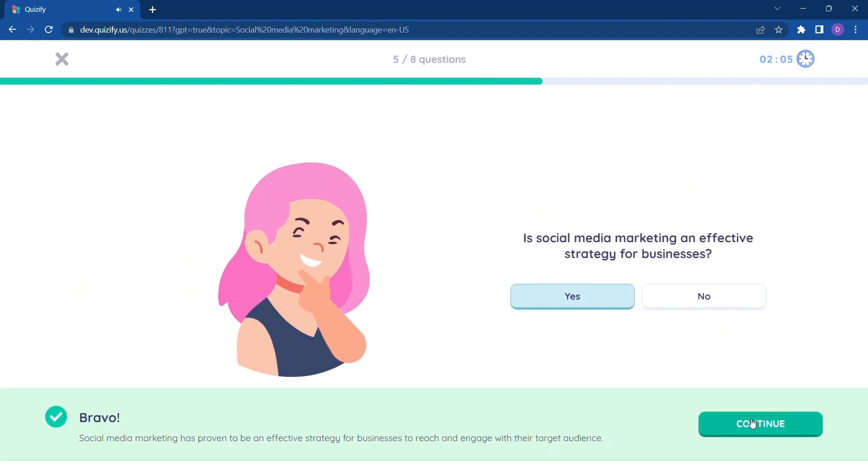
{"action": "left_click", "coordinate": [760, 424]}
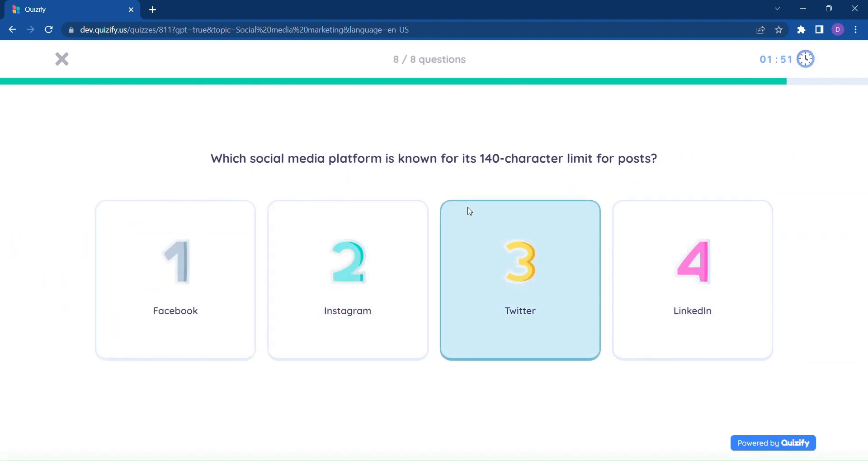
{"action": "left_click", "coordinate": [519, 280]}
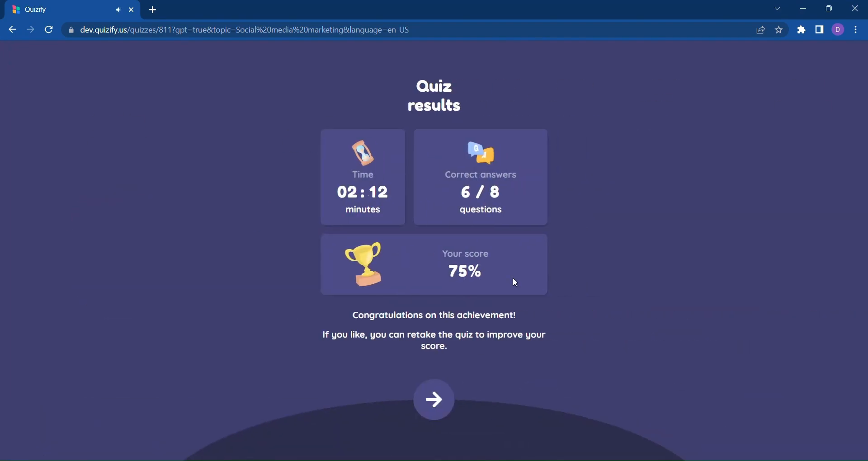
{"action": "mouse_move", "coordinate": [434, 399]}
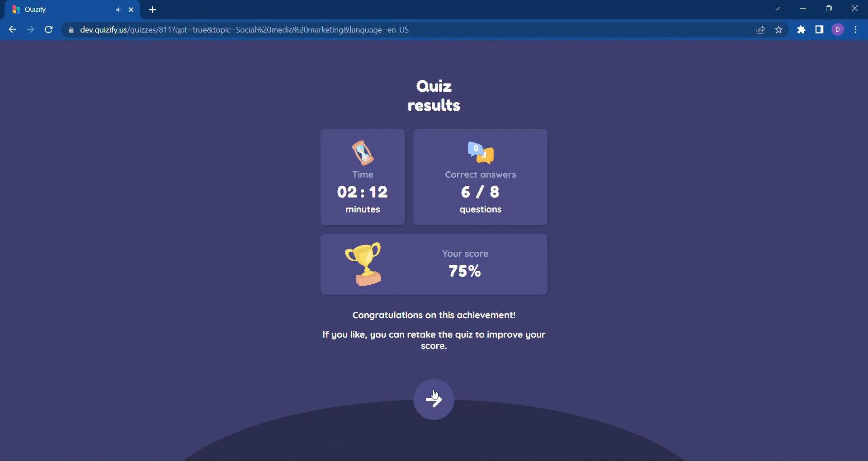
Move past the 75% results to the Retake/Generate/Share options
{"action": "left_click", "coordinate": [434, 399]}
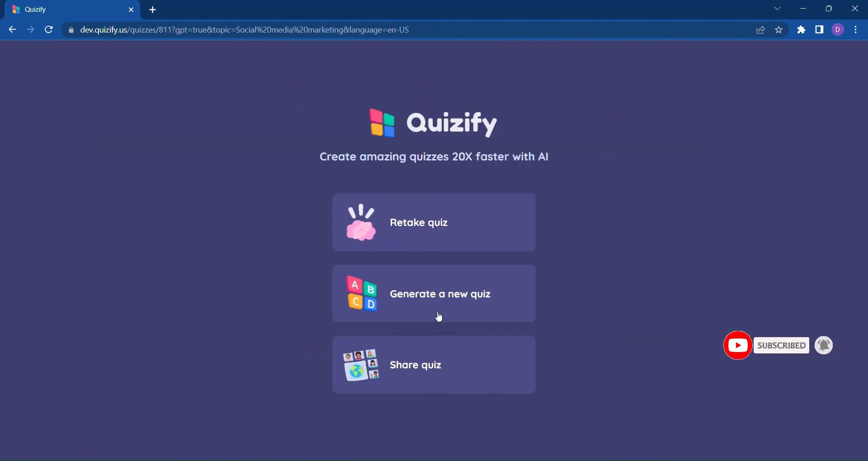
{"action": "mouse_move", "coordinate": [643, 296]}
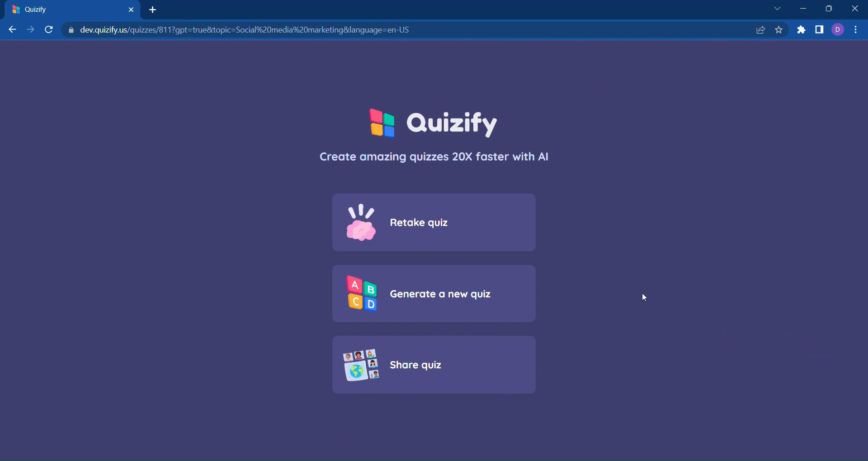